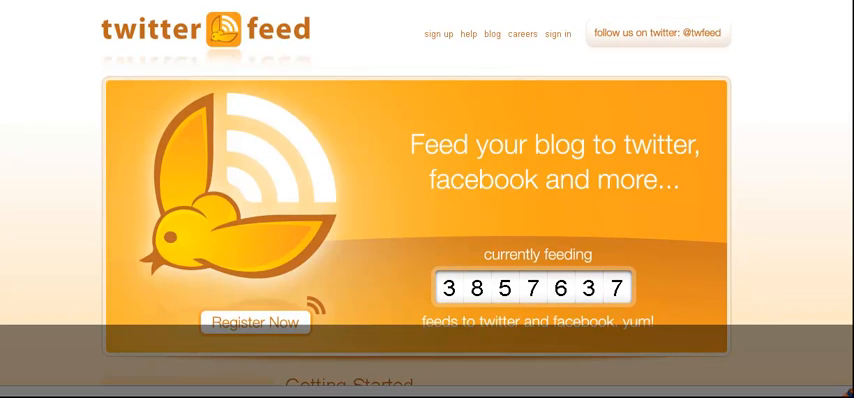
Scroll down the Twitterfeed home page to the Sign In box
scroll("down", 3)
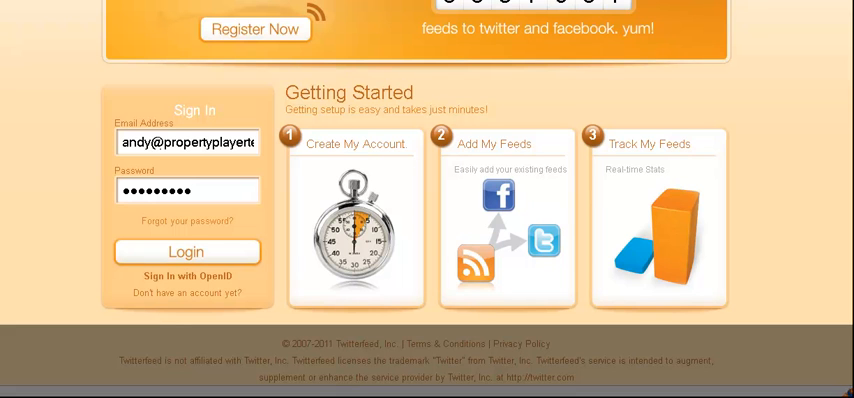
Log in and scroll through the Feed Dashboard's 14 feeds looking for Clickbank Test Feed
left_click(186, 251)
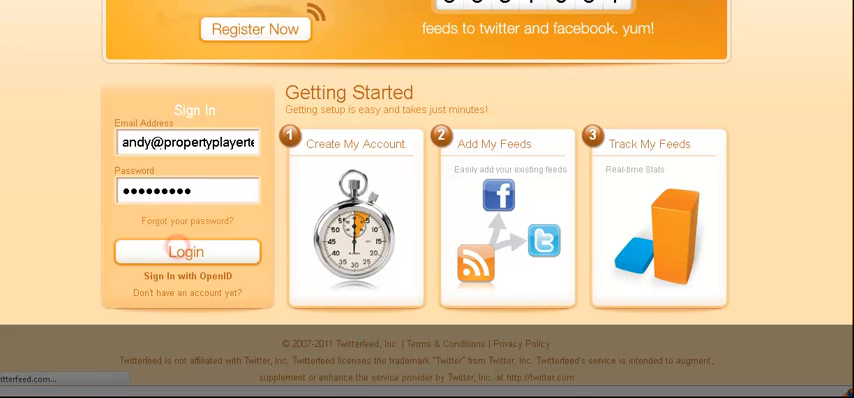
left_click(186, 251)
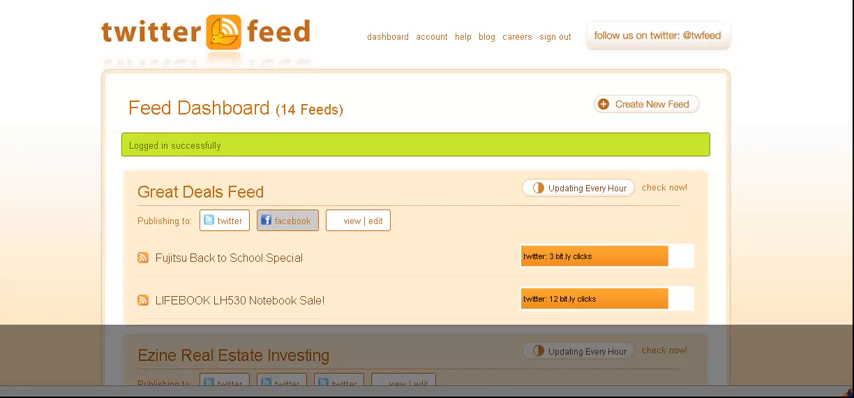
scroll("down", 3)
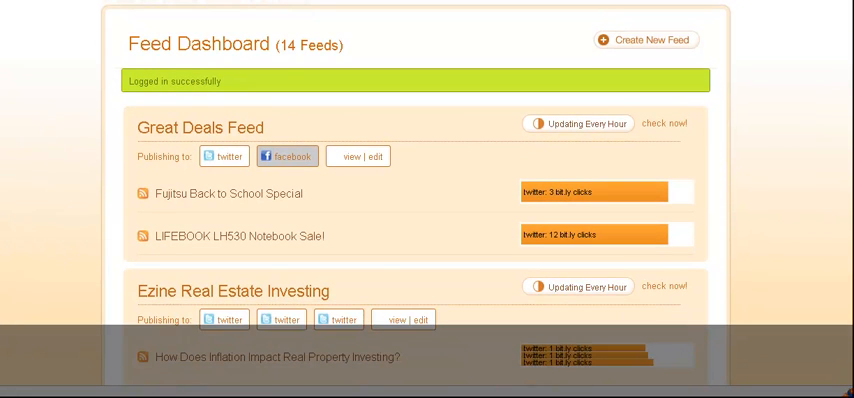
scroll("down", 3)
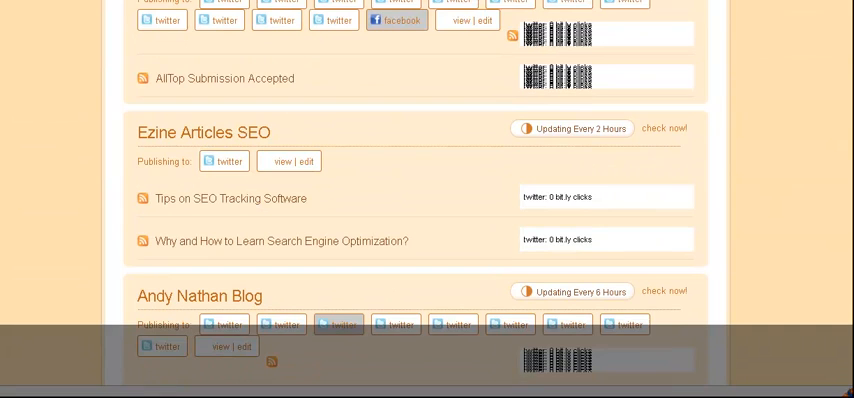
scroll("down", 3)
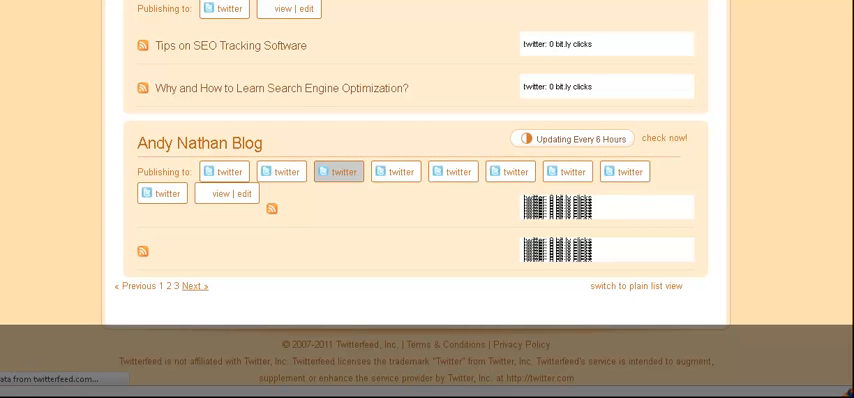
scroll("up", 3)
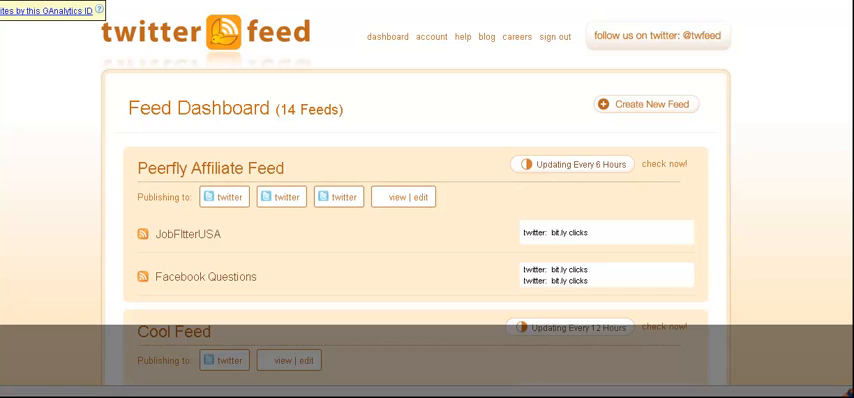
scroll("down", 3)
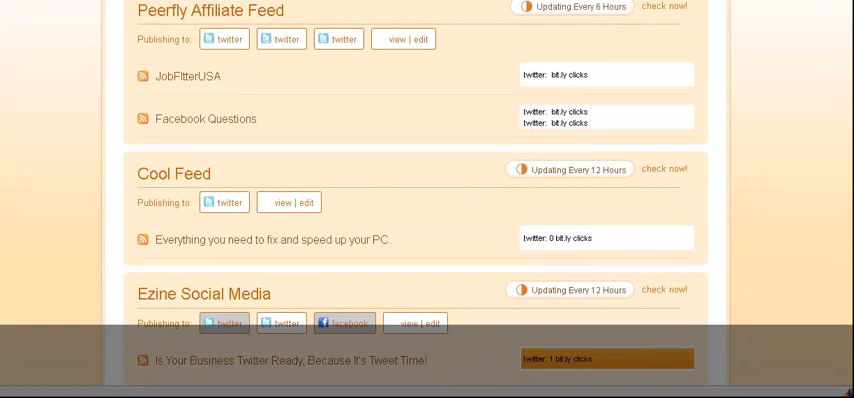
scroll("down", 3)
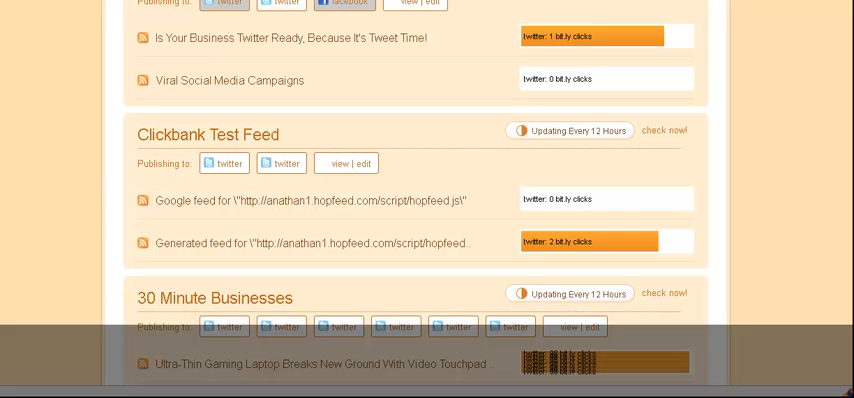
mouse_move(361, 163)
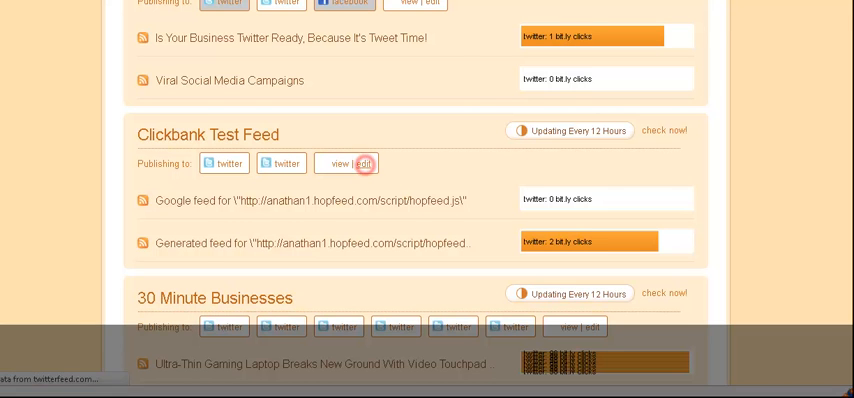
Open Clickbank Test Feed's edit page and select its whole source feed URL
left_click(388, 163)
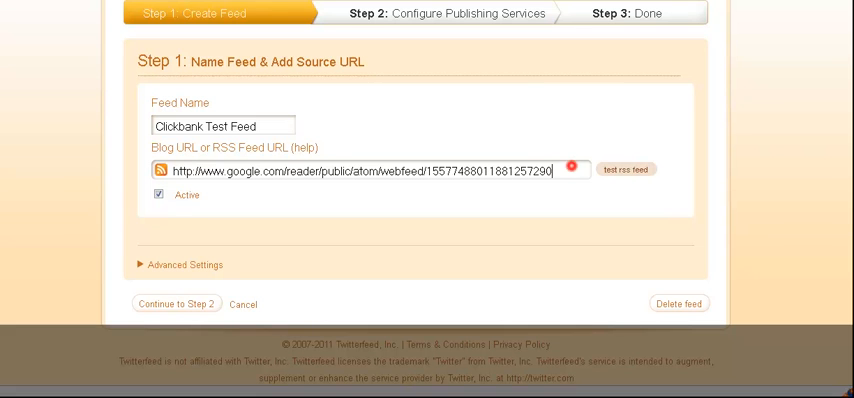
triple_click(360, 169)
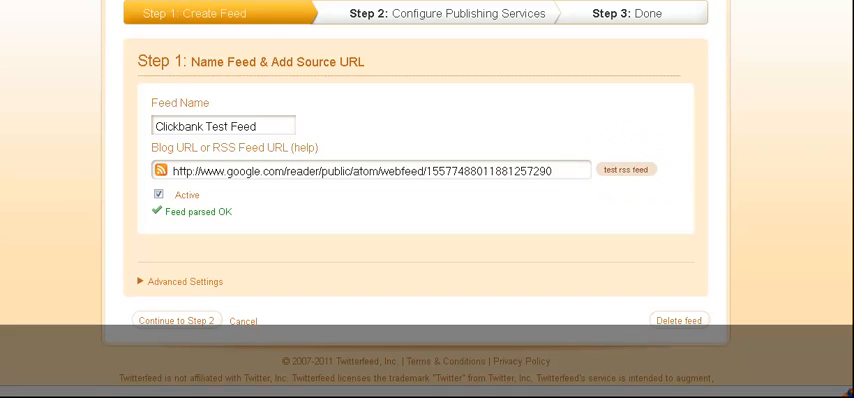
Under Advanced Settings, set Update Frequency to 'Every 6 hours'
left_click(186, 281)
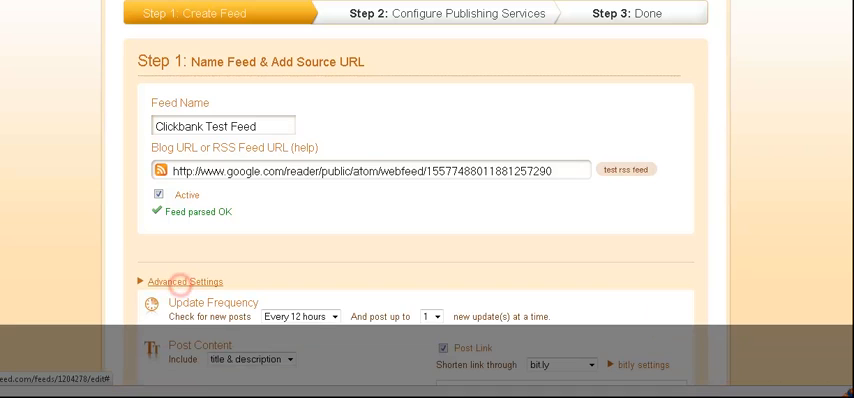
scroll("down", 3)
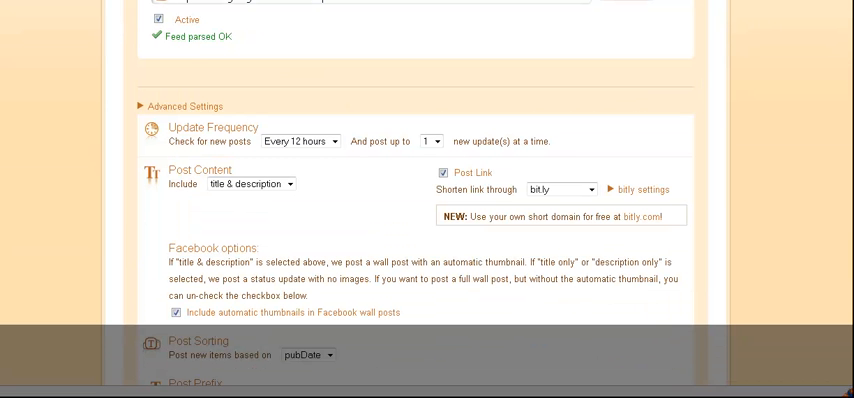
left_click(334, 141)
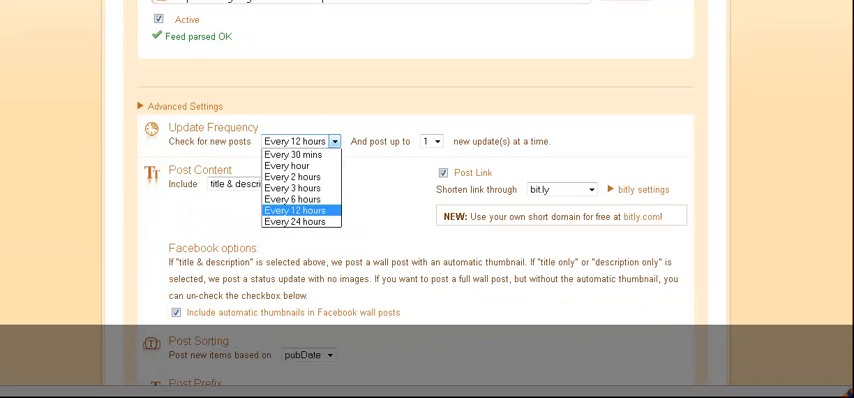
left_click(294, 199)
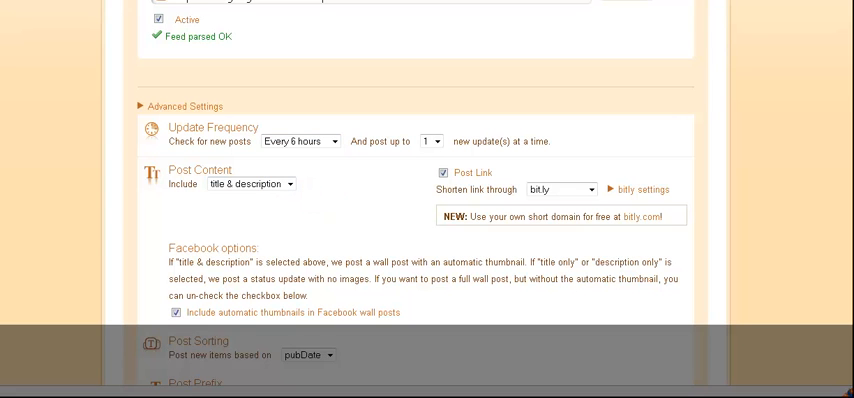
Review the link shortening service list, still set to bit.ly
scroll("up", 3)
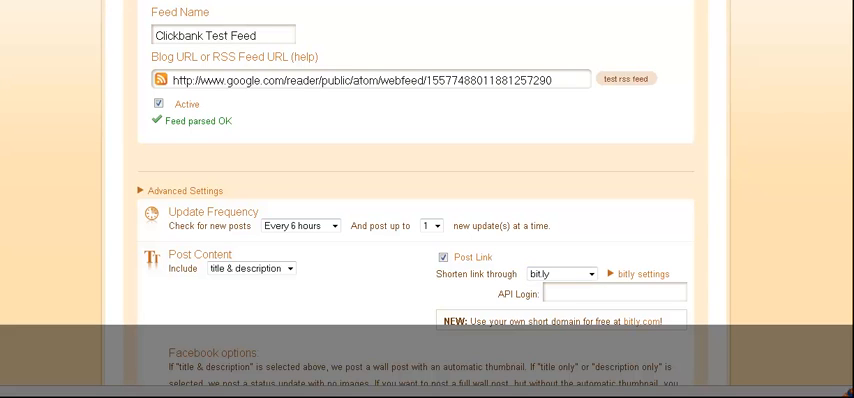
left_click(567, 273)
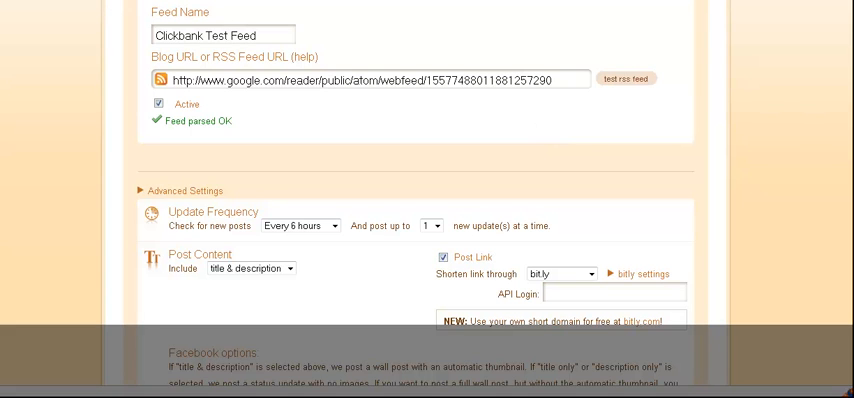
scroll("down", 3)
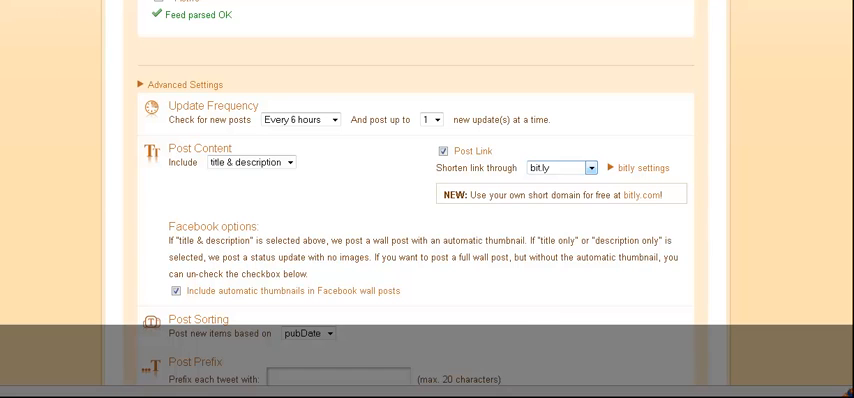
left_click(589, 167)
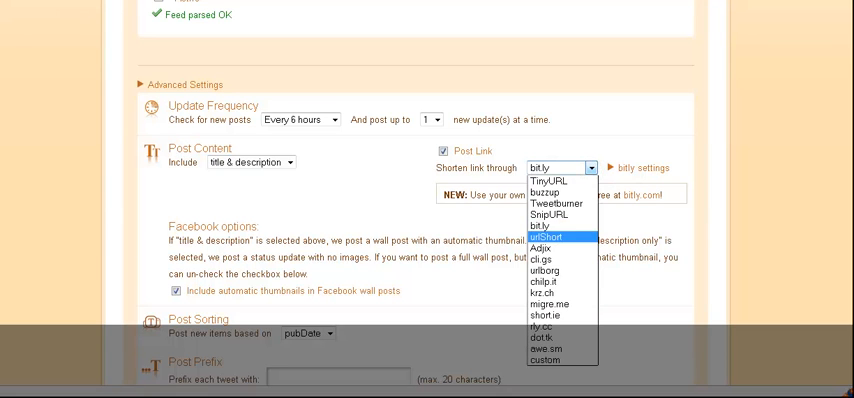
mouse_move(557, 214)
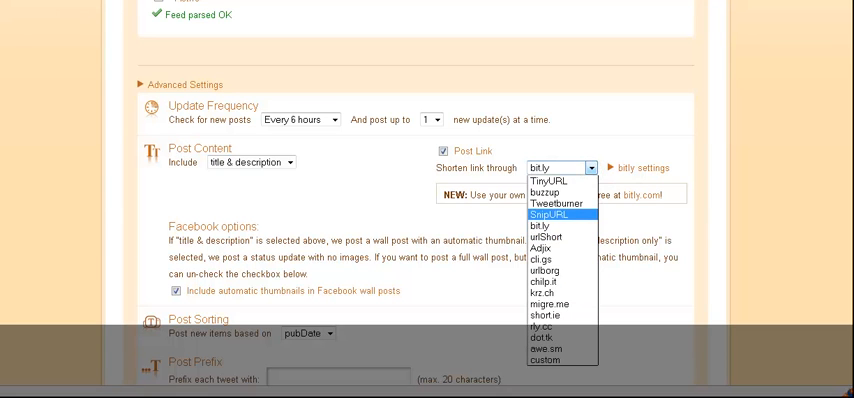
mouse_move(548, 181)
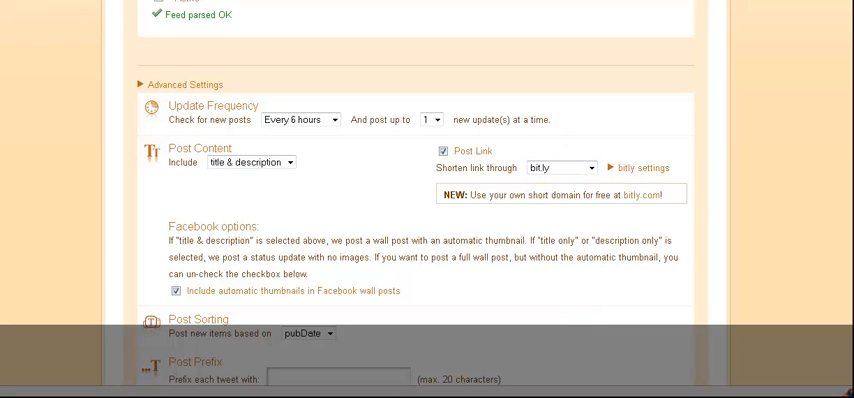
Add the #ad tweet suffix and save the Clickbank Test Feed settings
scroll("down", 3)
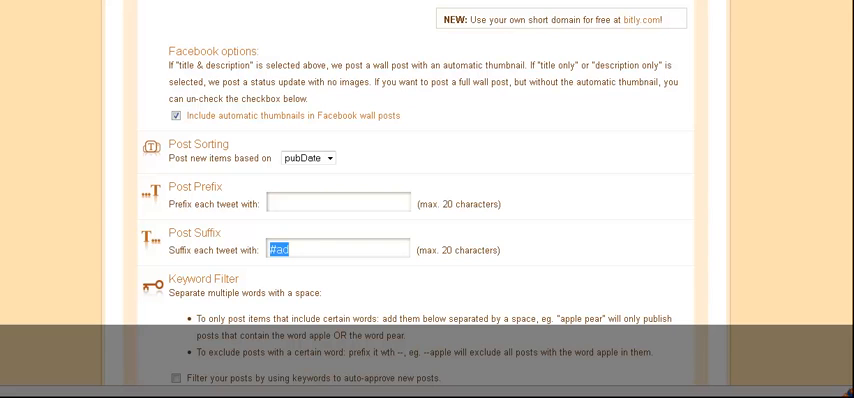
scroll("down", 3)
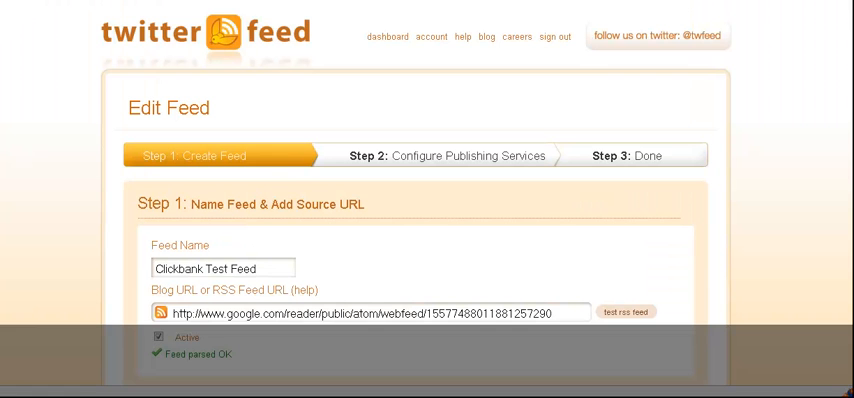
scroll("down", 3)
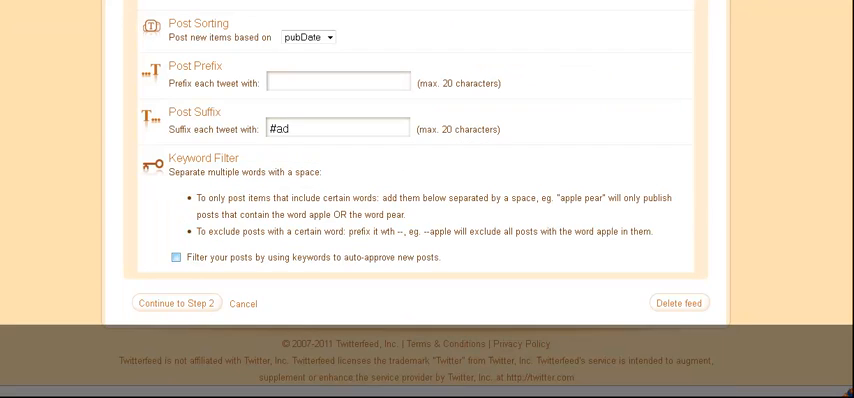
left_click(172, 303)
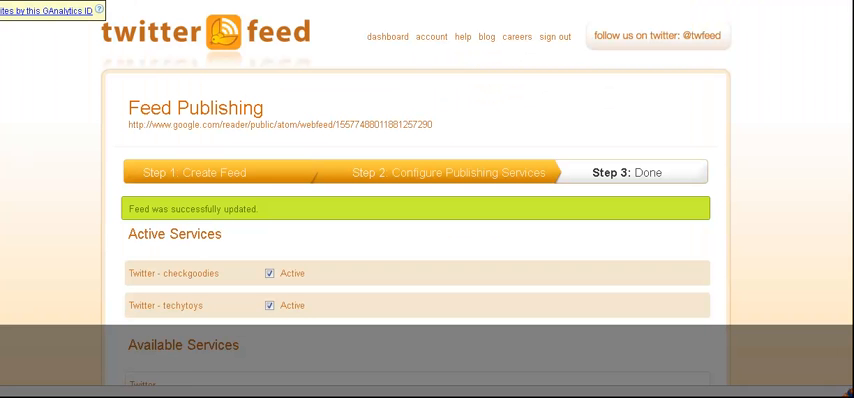
Review the two active Twitter services and choose Twitter under Available Services
scroll("down", 3)
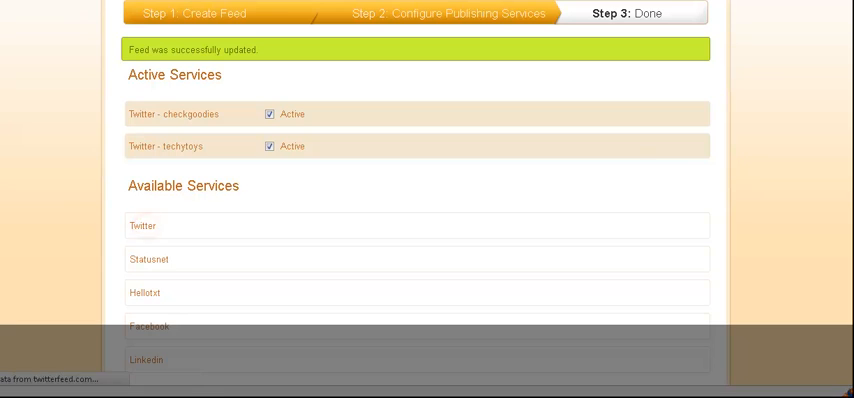
left_click(143, 225)
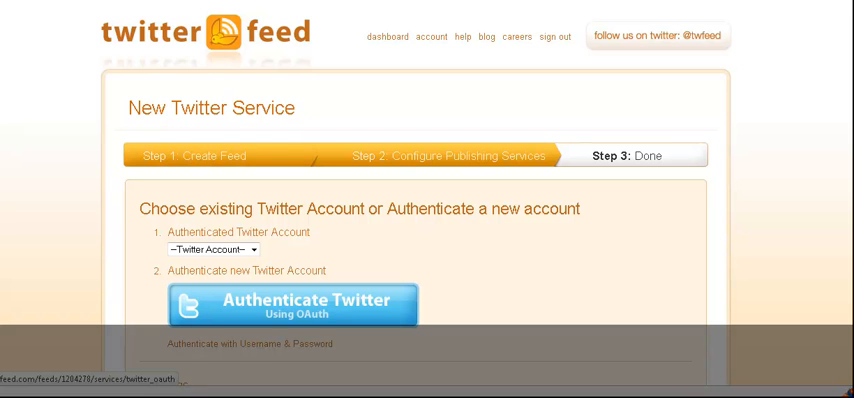
Create a Twitter service for the killerblogposts account, making three active accounts
scroll("down", 3)
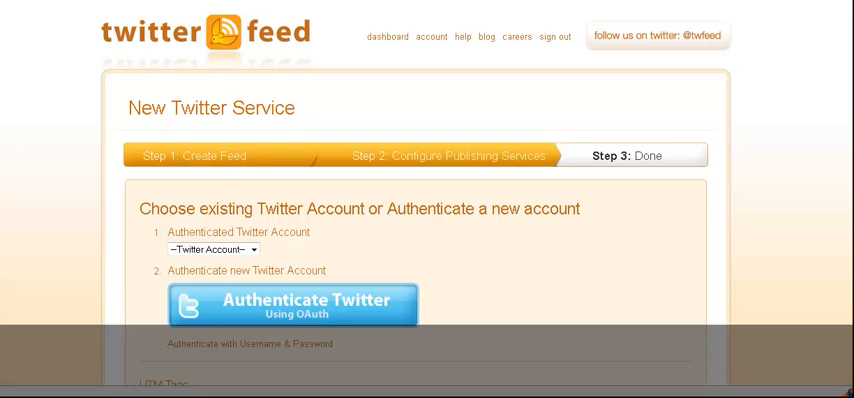
left_click(208, 248)
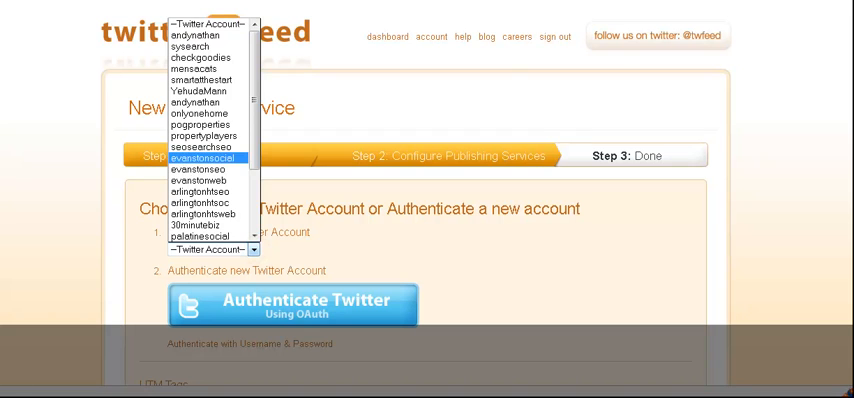
scroll("down", 3)
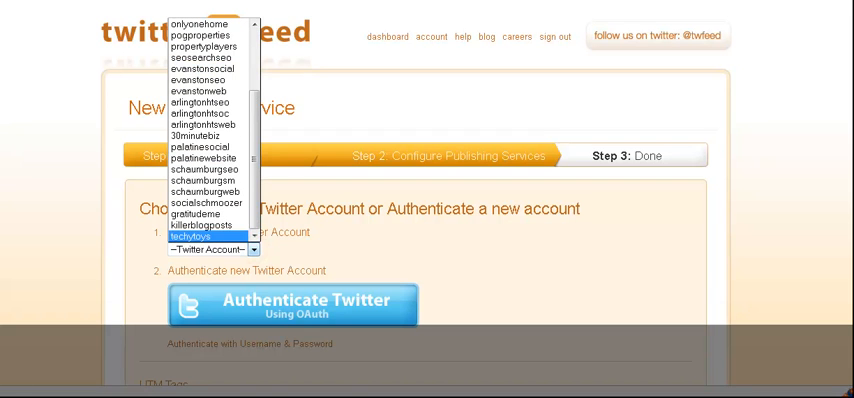
left_click(210, 225)
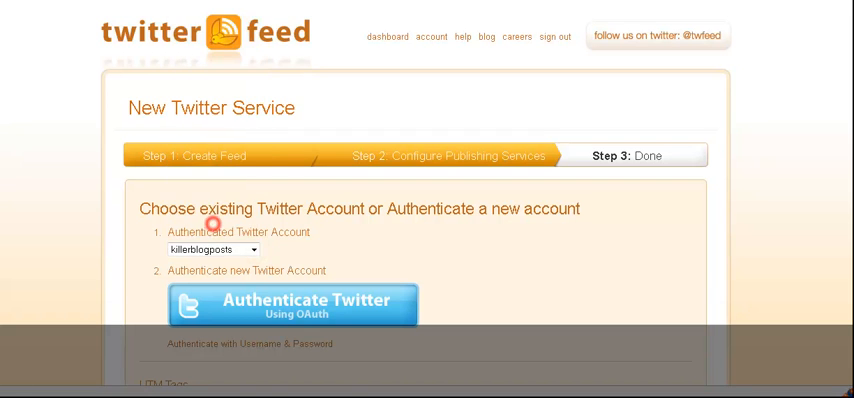
scroll("down", 3)
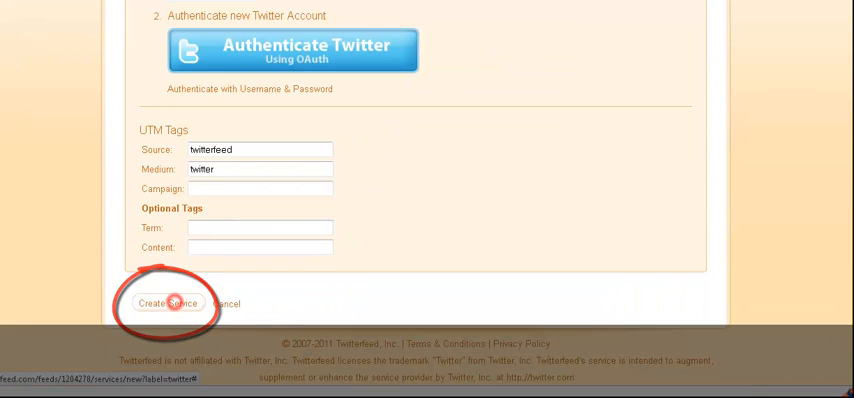
left_click(168, 303)
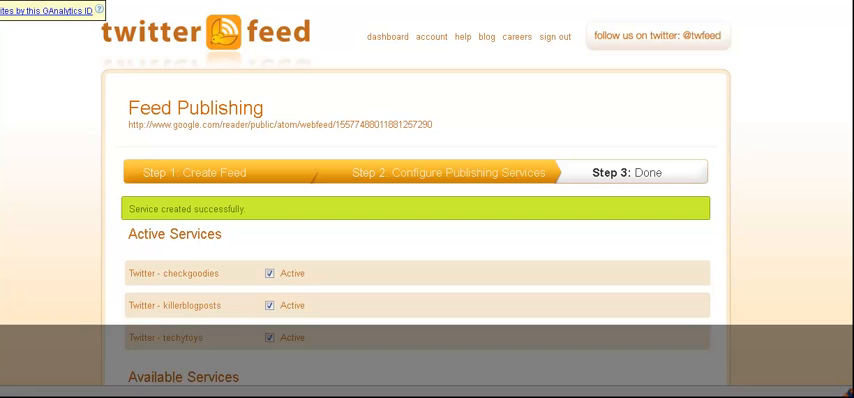
scroll("down", 3)
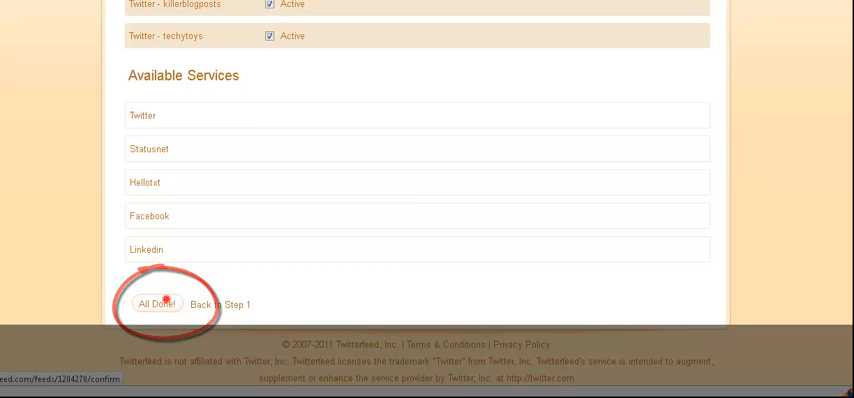
Finish with All Done!, review the Congratulations page, and go back to the dashboard
left_click(152, 304)
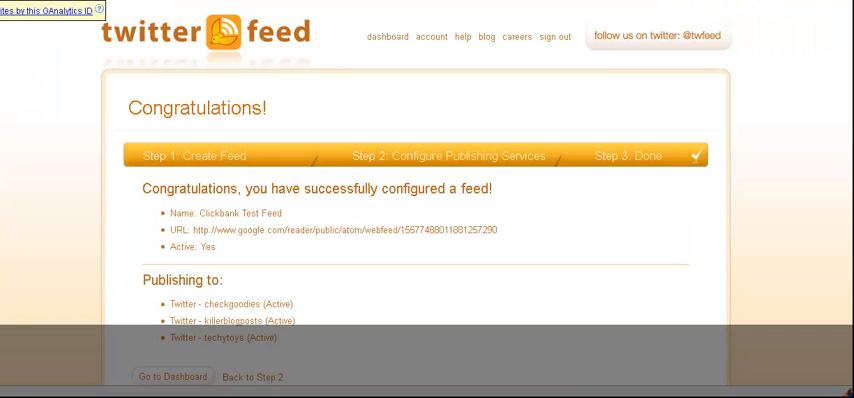
scroll("down", 3)
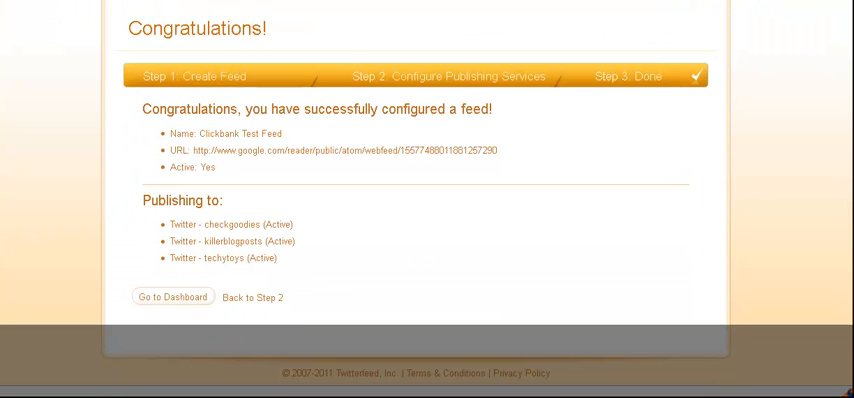
mouse_move(172, 297)
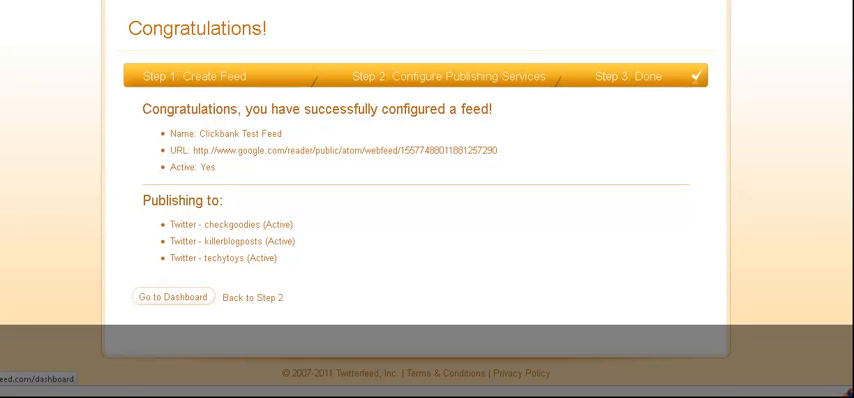
left_click(174, 296)
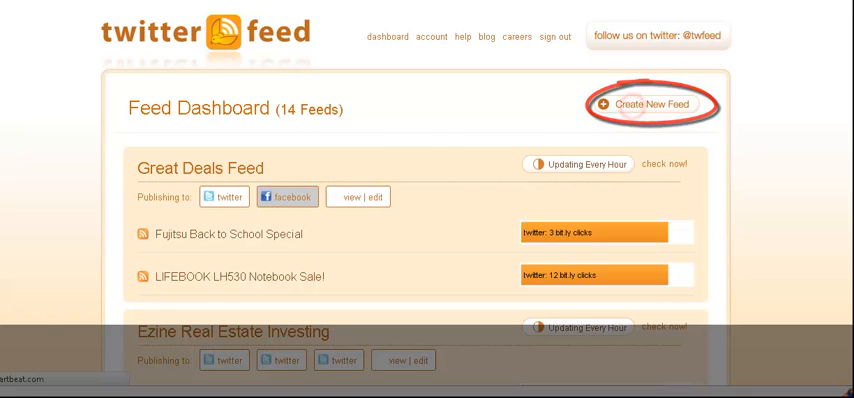
Start a new feed and view the Social Networking Schmoozer FeedBurner feed page
left_click(661, 107)
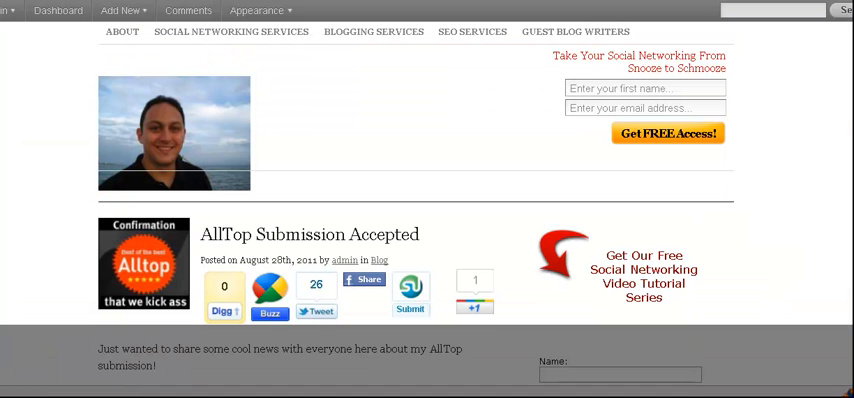
scroll("down", 3)
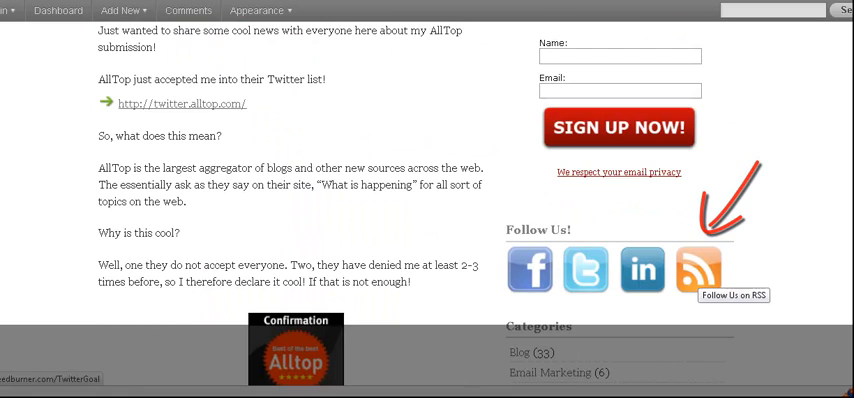
left_click(698, 270)
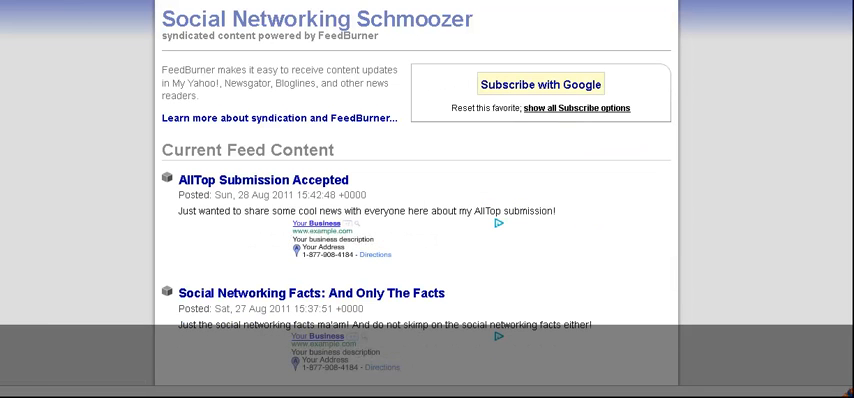
scroll("down", 3)
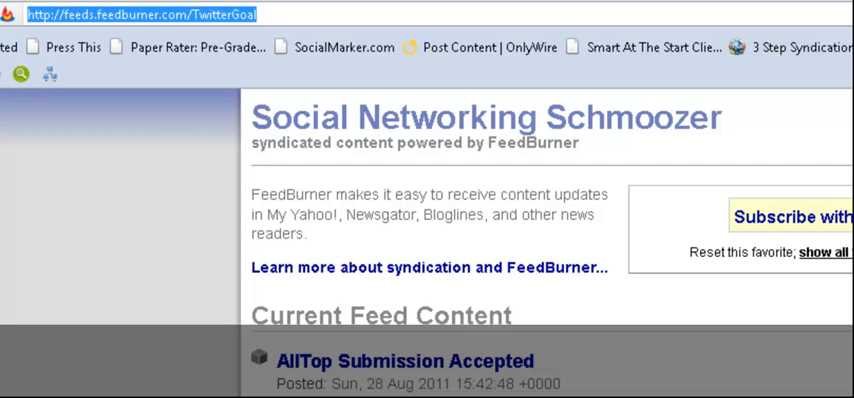
scroll("down", 3)
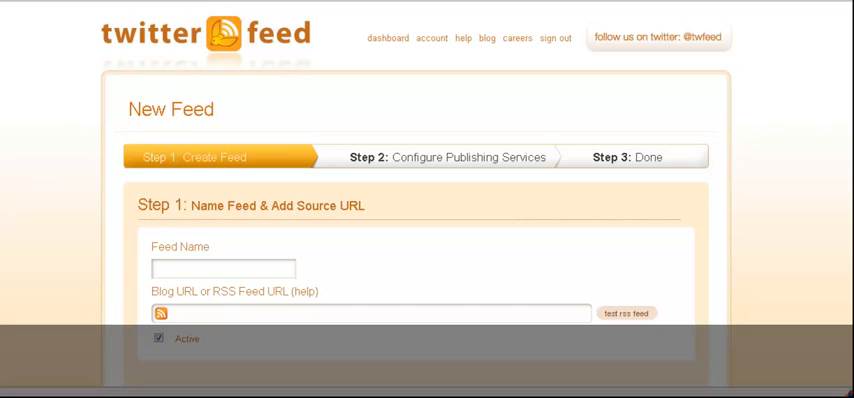
left_click(375, 313)
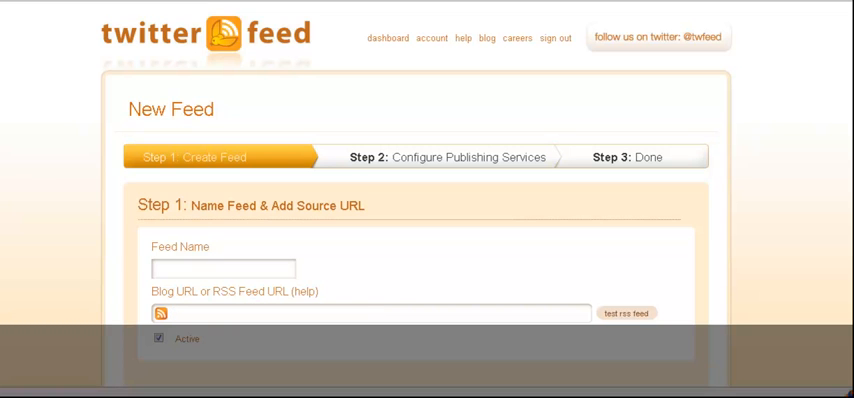
type("http://feeds.feedburner.com/TwitterGoal")
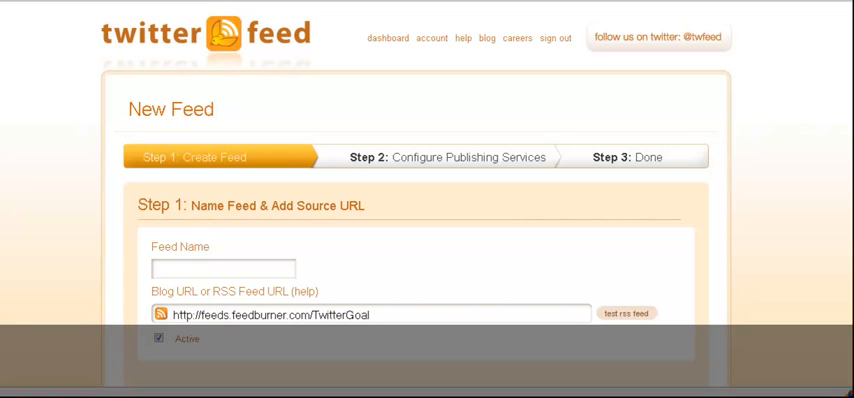
left_click(627, 313)
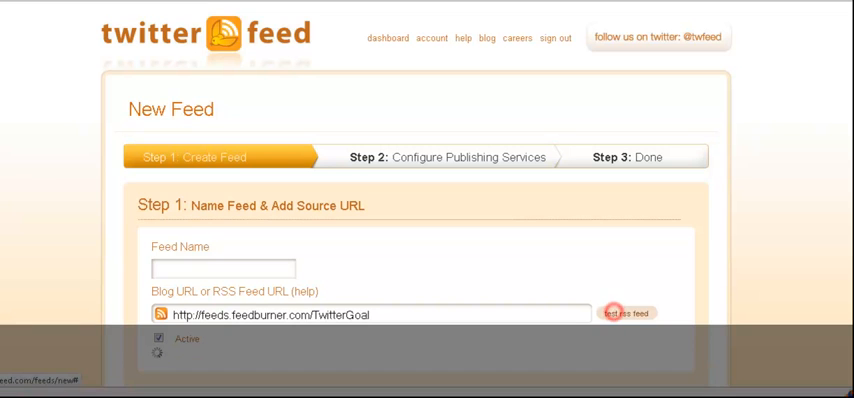
left_click(628, 313)
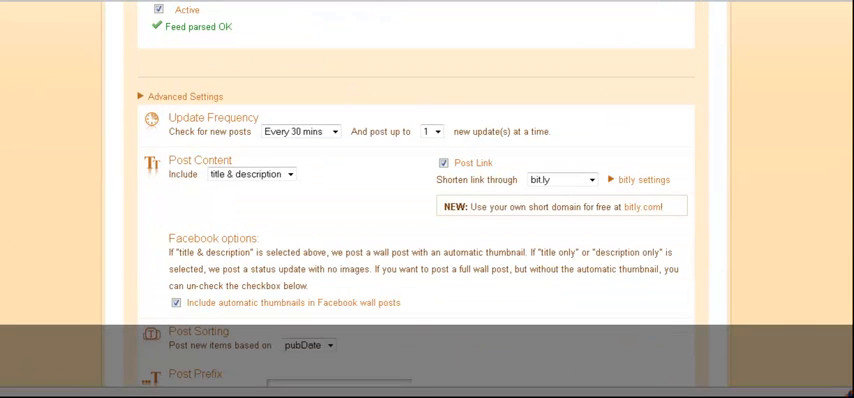
scroll("down", 3)
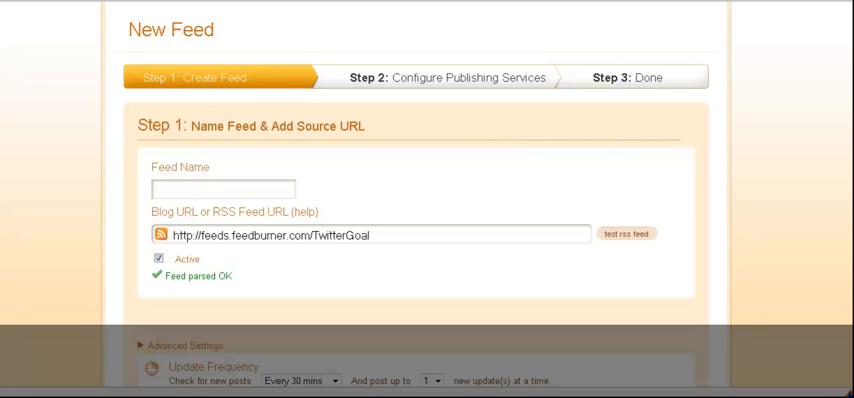
scroll("down", 3)
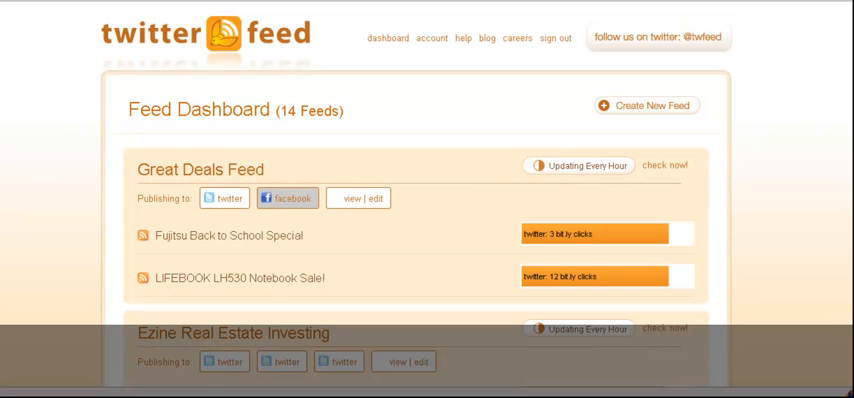
Find Cool Feed on the Feed Dashboard and open its Edit Feed page
scroll("down", 3)
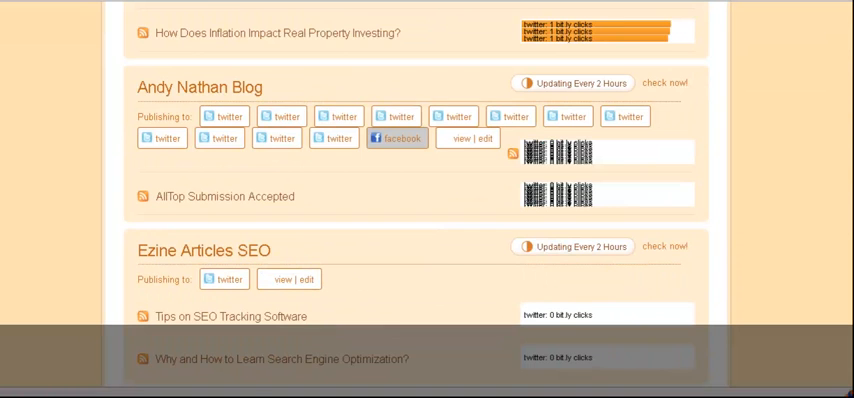
scroll("down", 3)
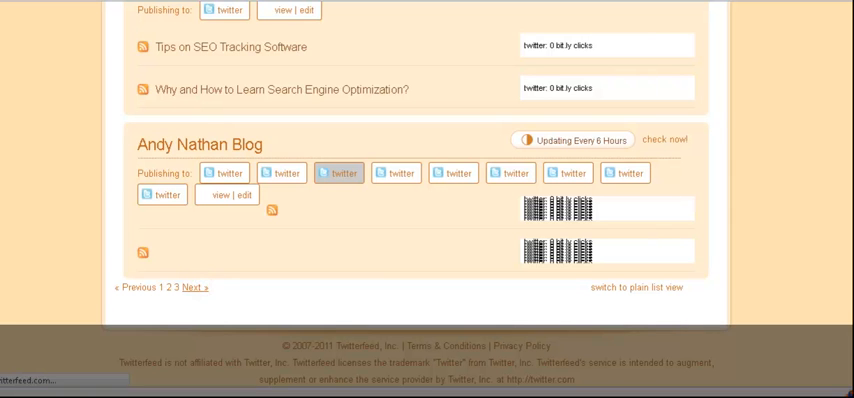
scroll("up", 3)
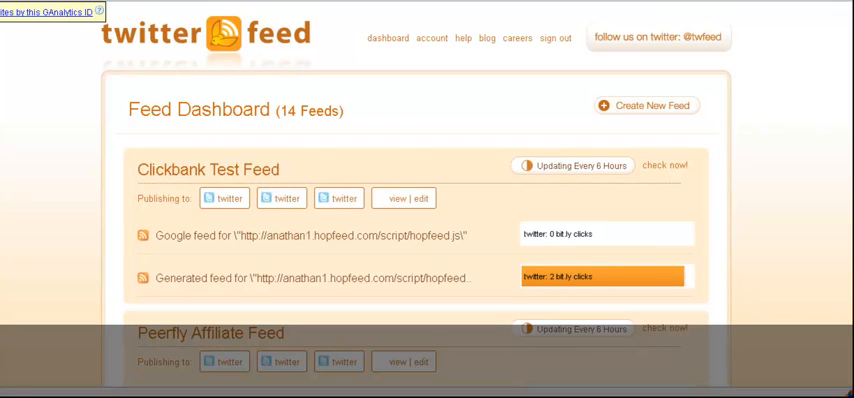
scroll("down", 3)
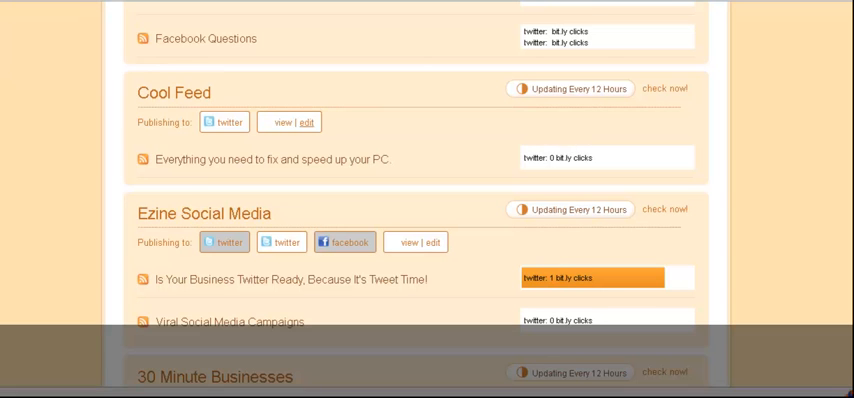
left_click(305, 122)
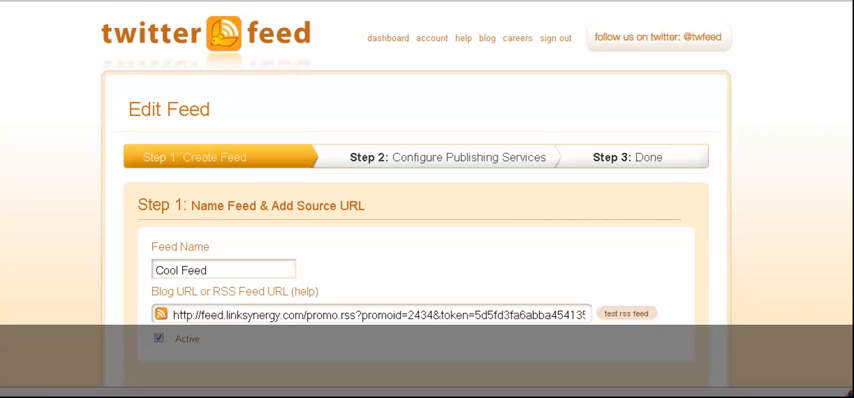
Choose Delete feed on Cool Feed's edit page and confirm the permanent deletion
scroll("down", 3)
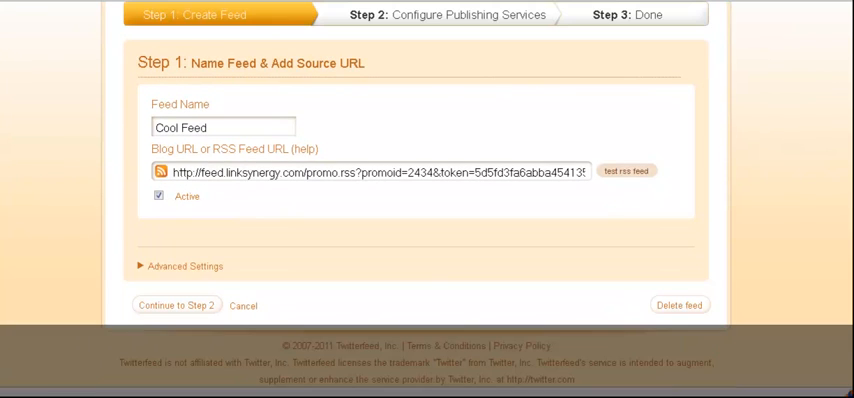
left_click(679, 305)
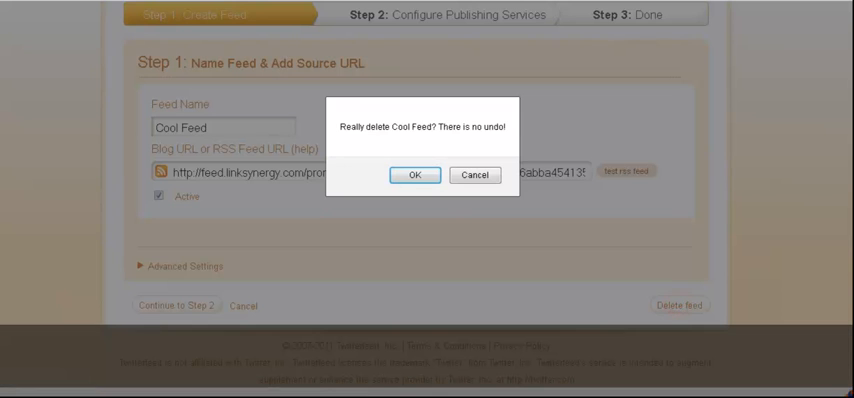
left_click(474, 174)
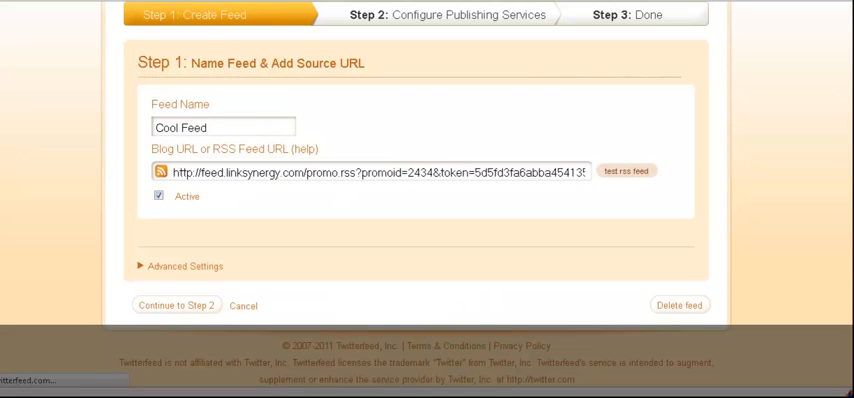